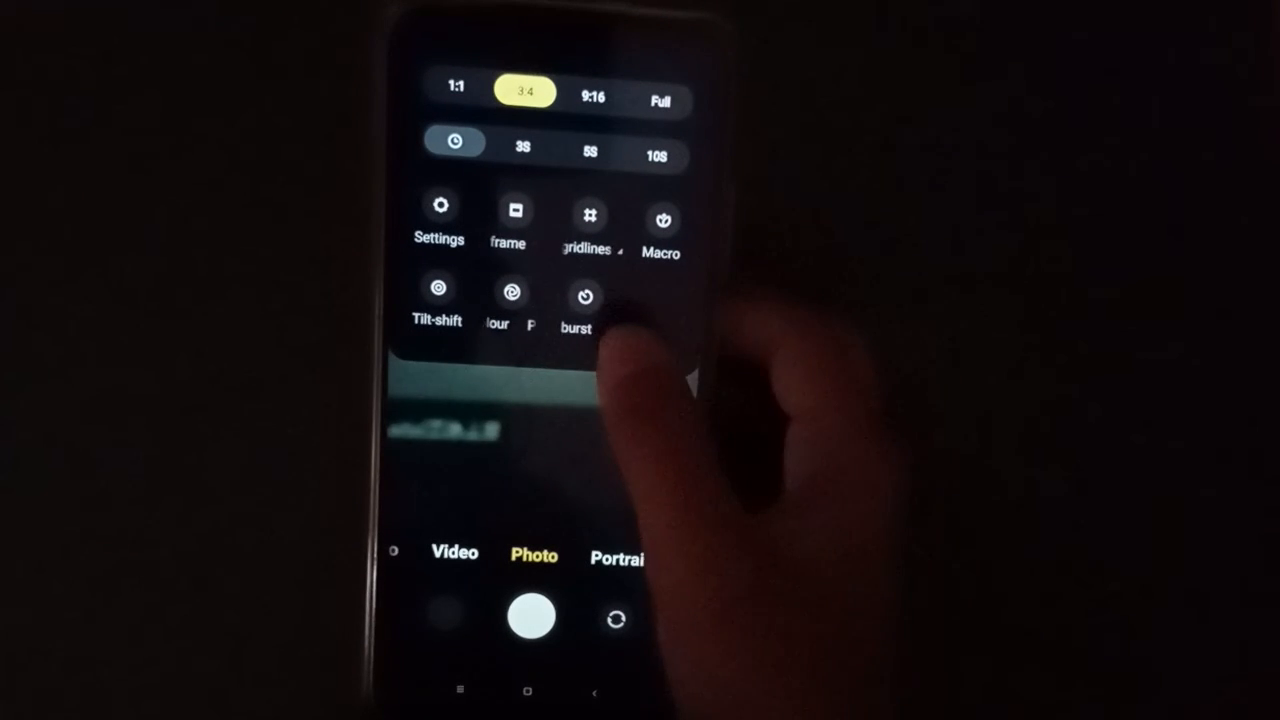
Select the 9:16 aspect ratio and switch the Movie frame effect on in quick settings.
{"action": "left_click", "coordinate": [584, 296]}
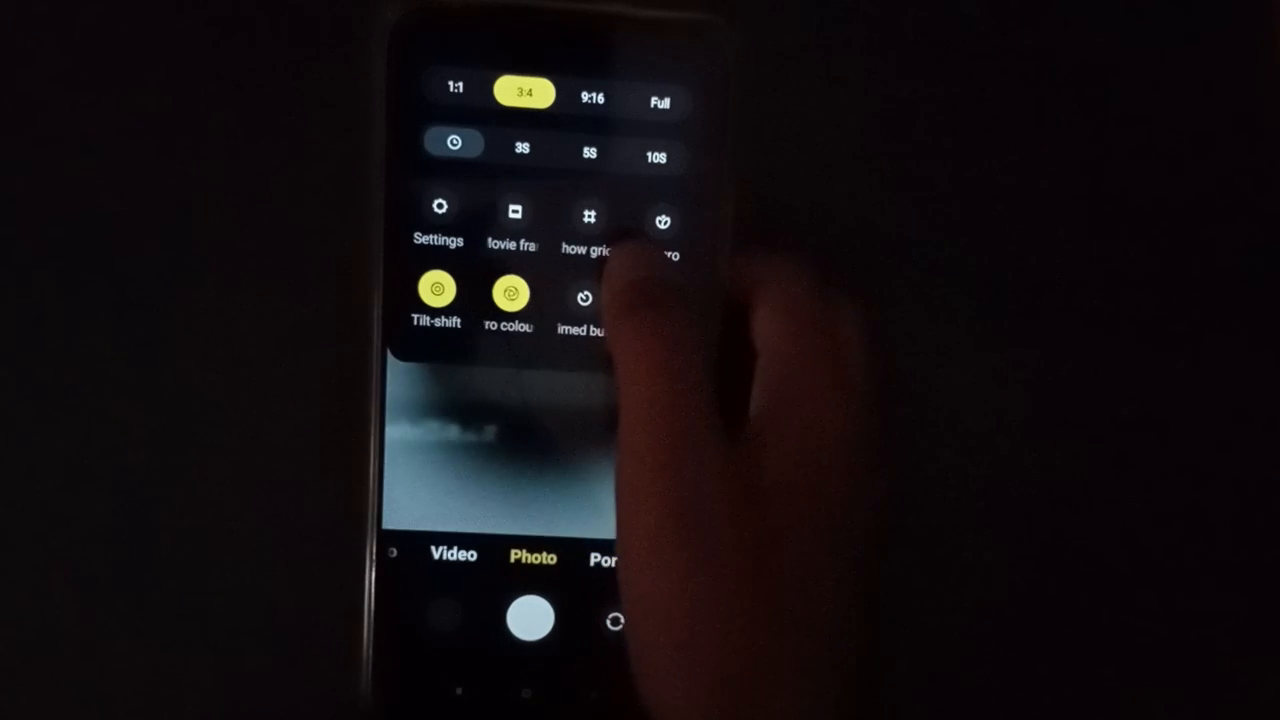
{"action": "left_click", "coordinate": [592, 98]}
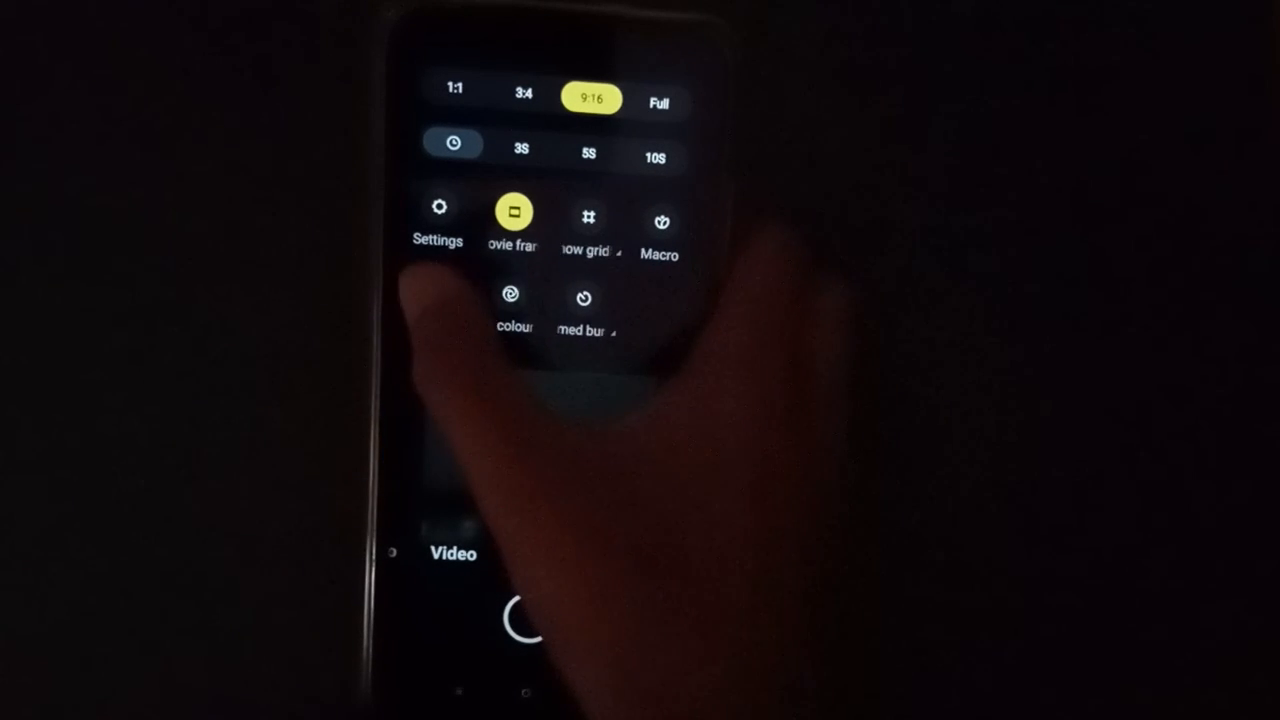